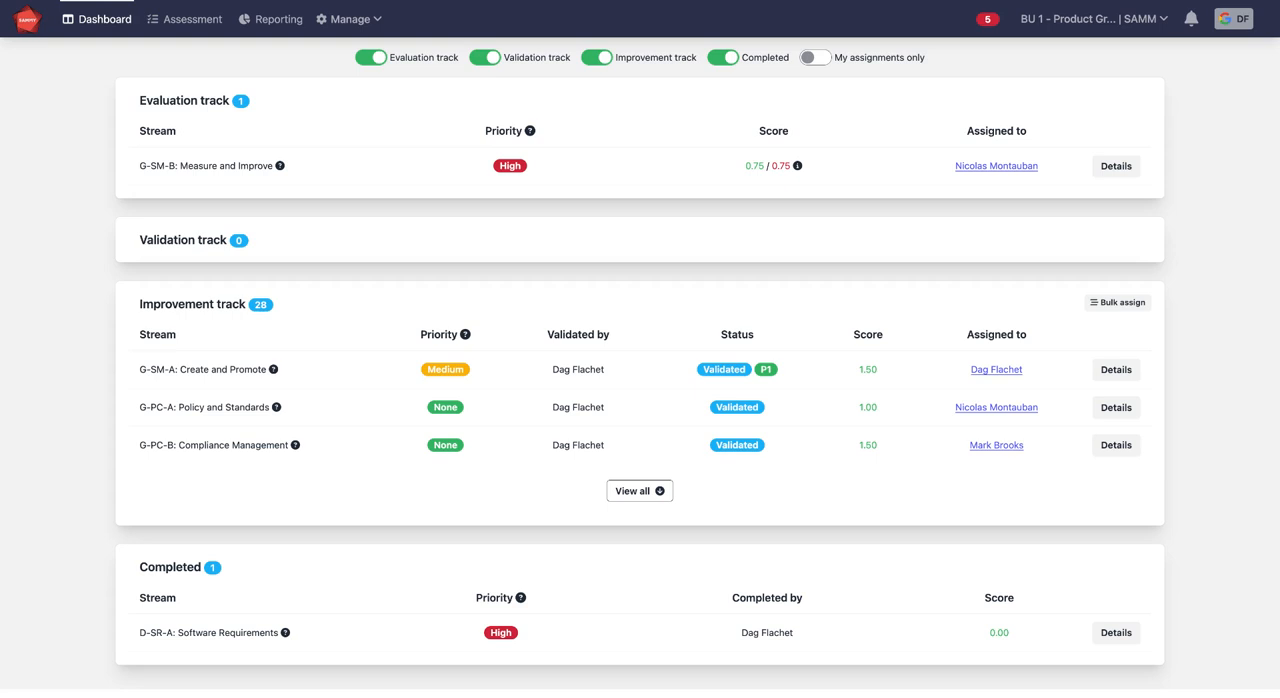
Step: Navigate from the dashboard to the Scopes management page via the Manage menu
click(348, 18)
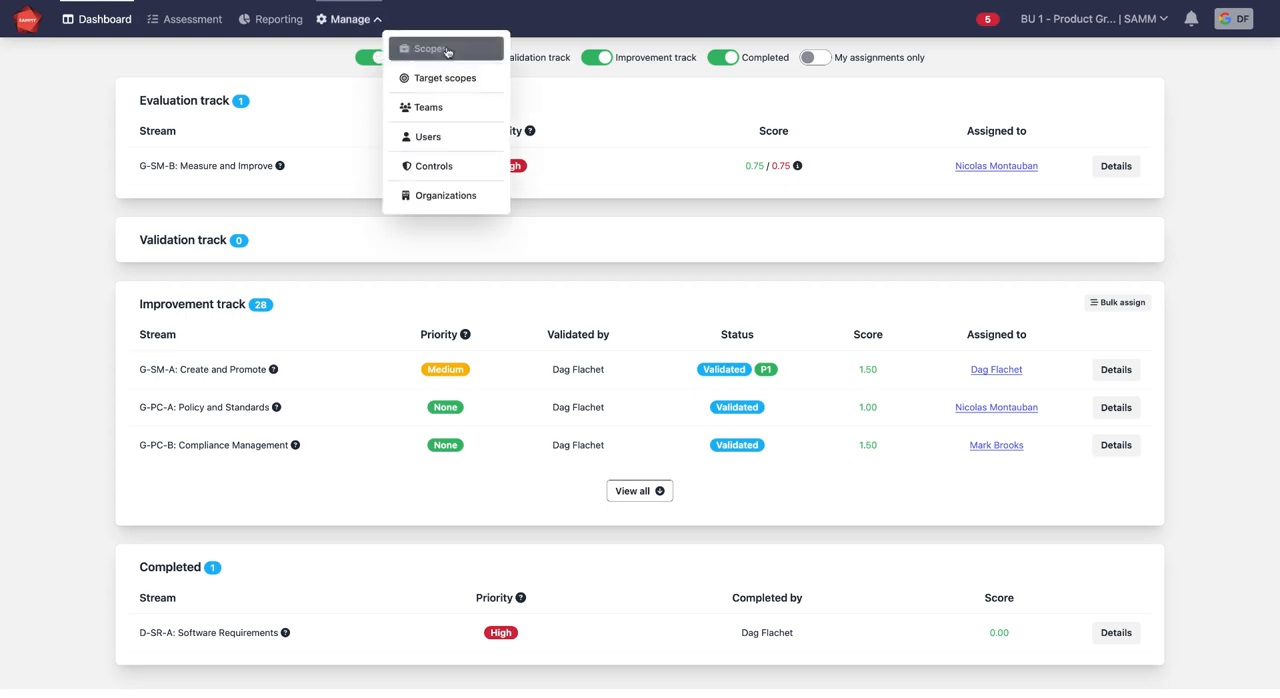
click(430, 48)
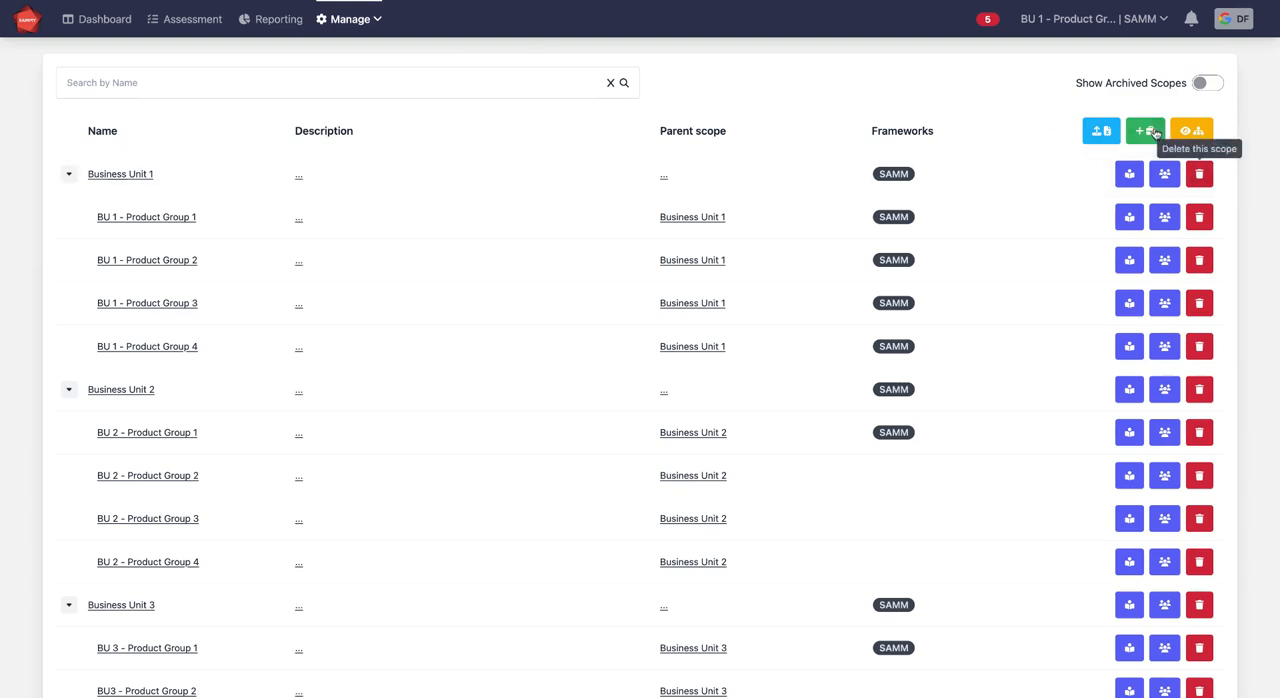
Step: Start a new scope, bringing up the blank Add scope form
click(1144, 132)
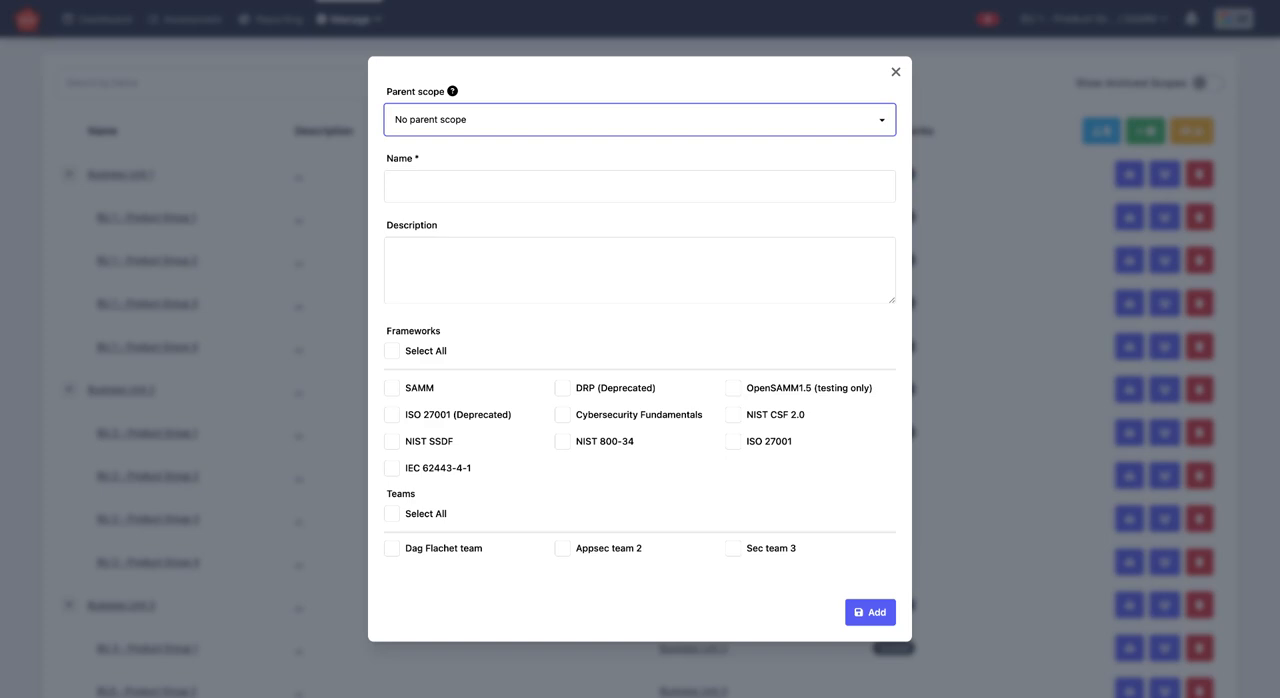
Step: Cancel the Add scope form without creating anything, back to the scopes list
click(892, 72)
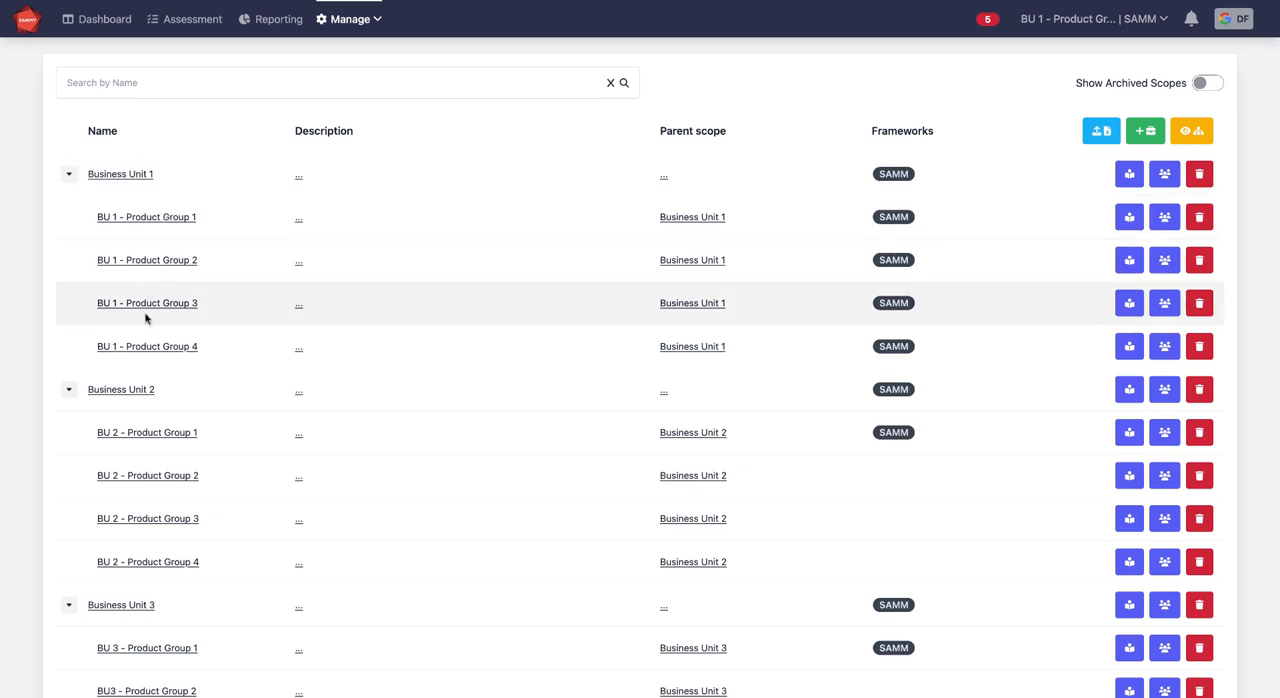
mouse_move(180, 346)
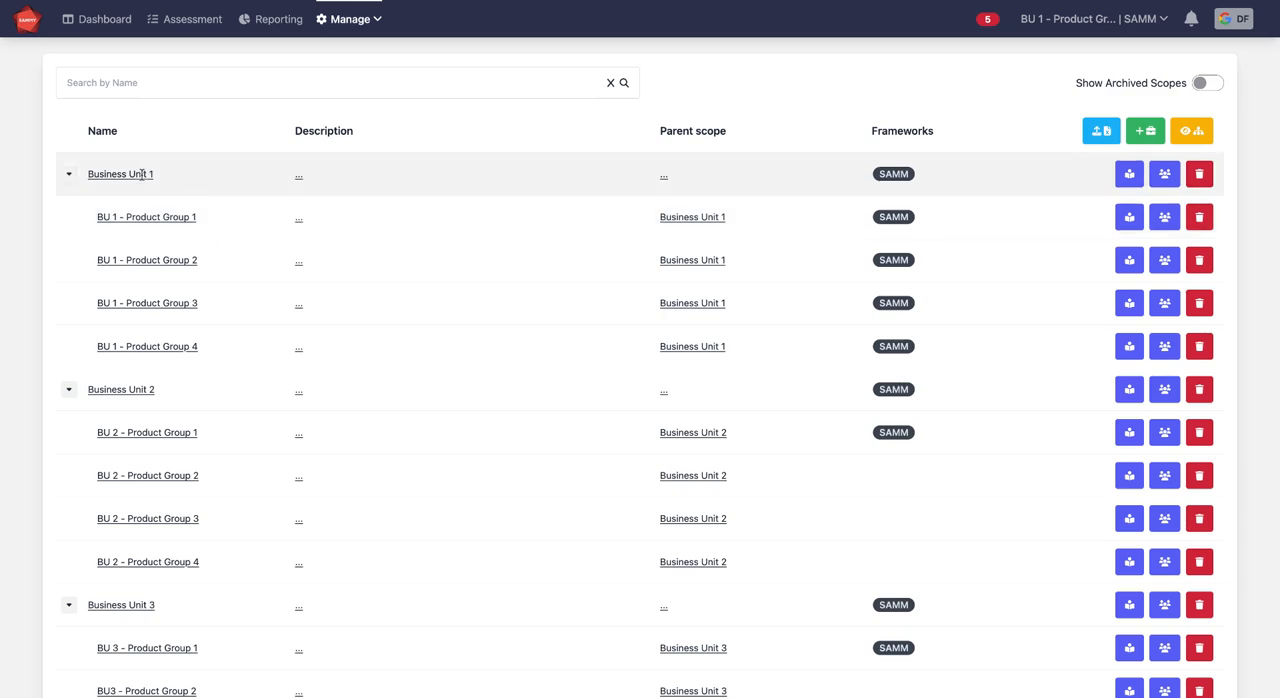
mouse_move(200, 350)
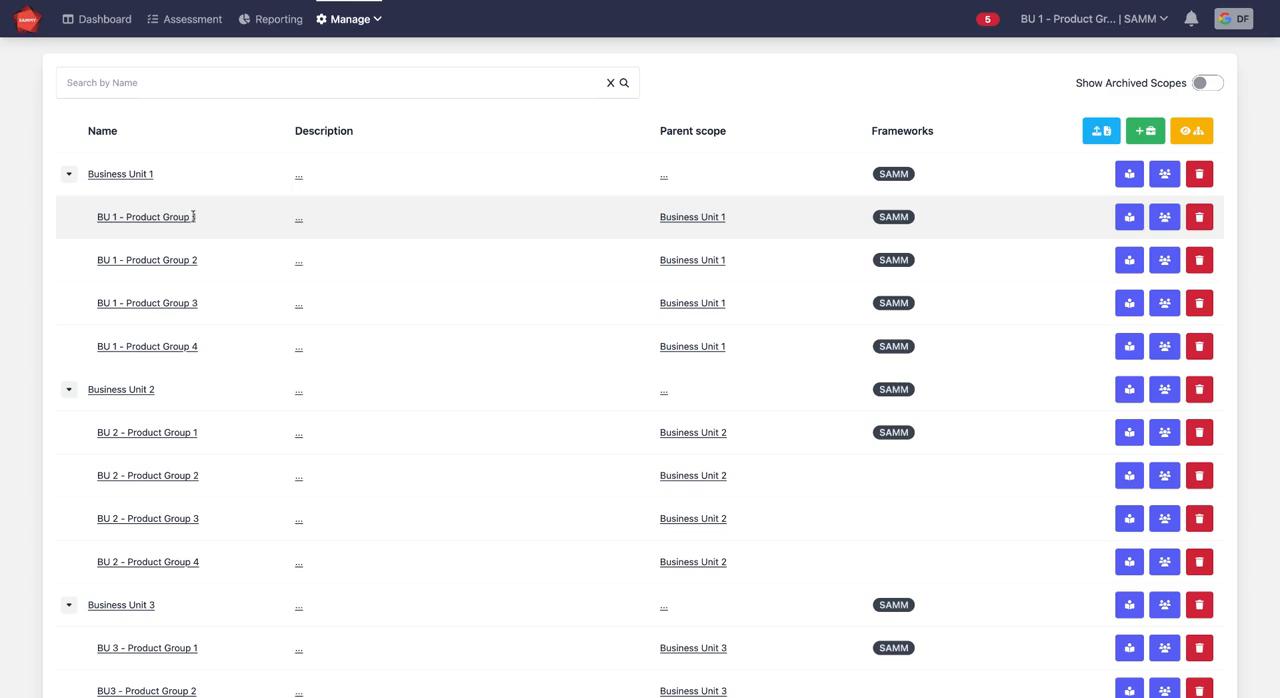
mouse_move(170, 252)
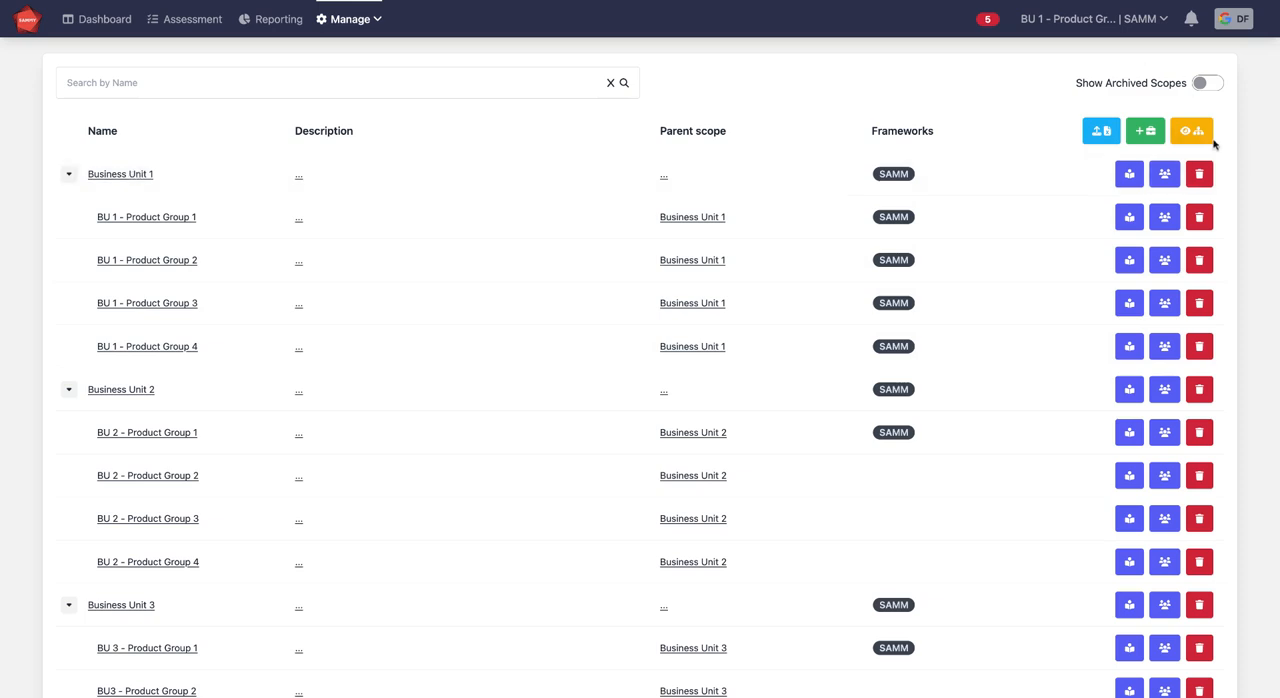
mouse_move(1192, 132)
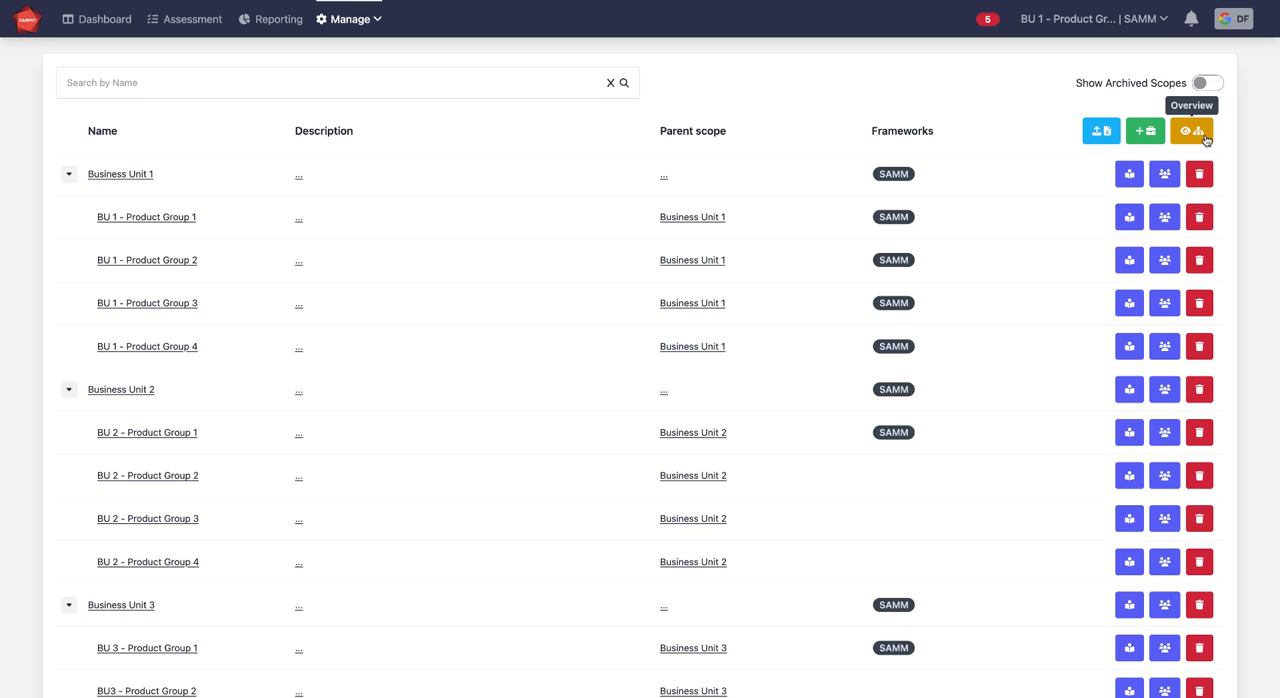
Step: Show the scopes Overview tree with validated and aggregated SAMM scores per business unit
click(1192, 132)
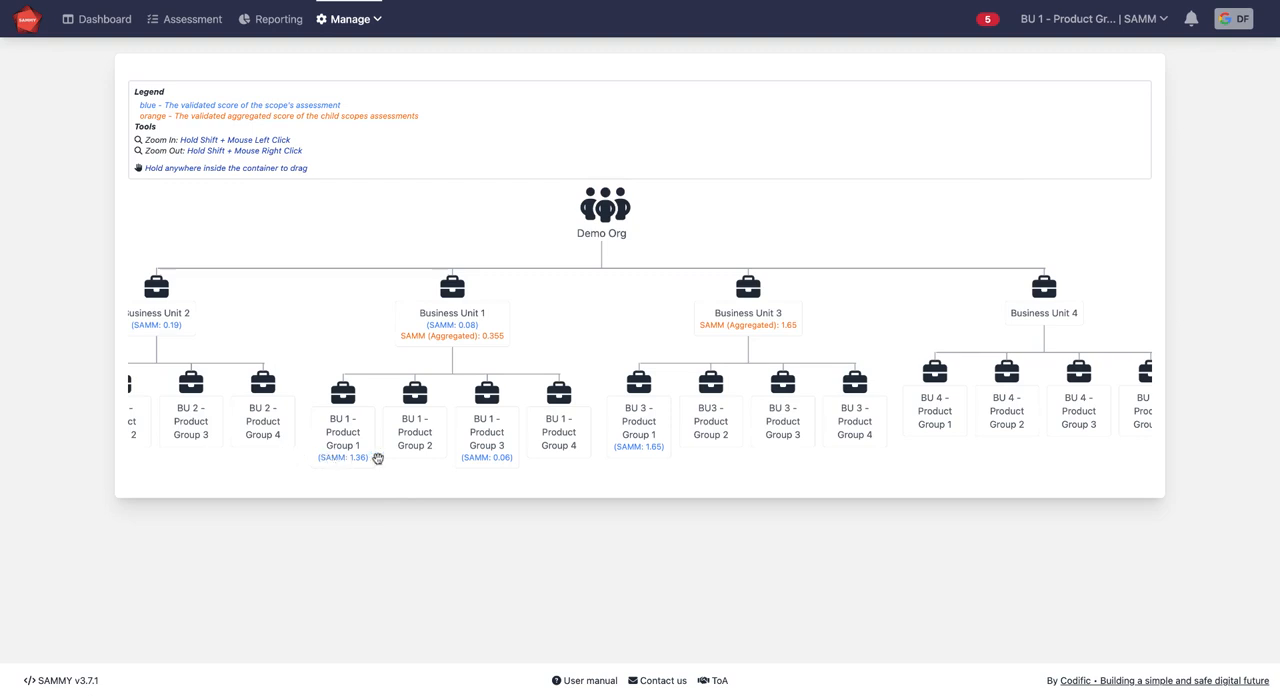
mouse_move(640, 436)
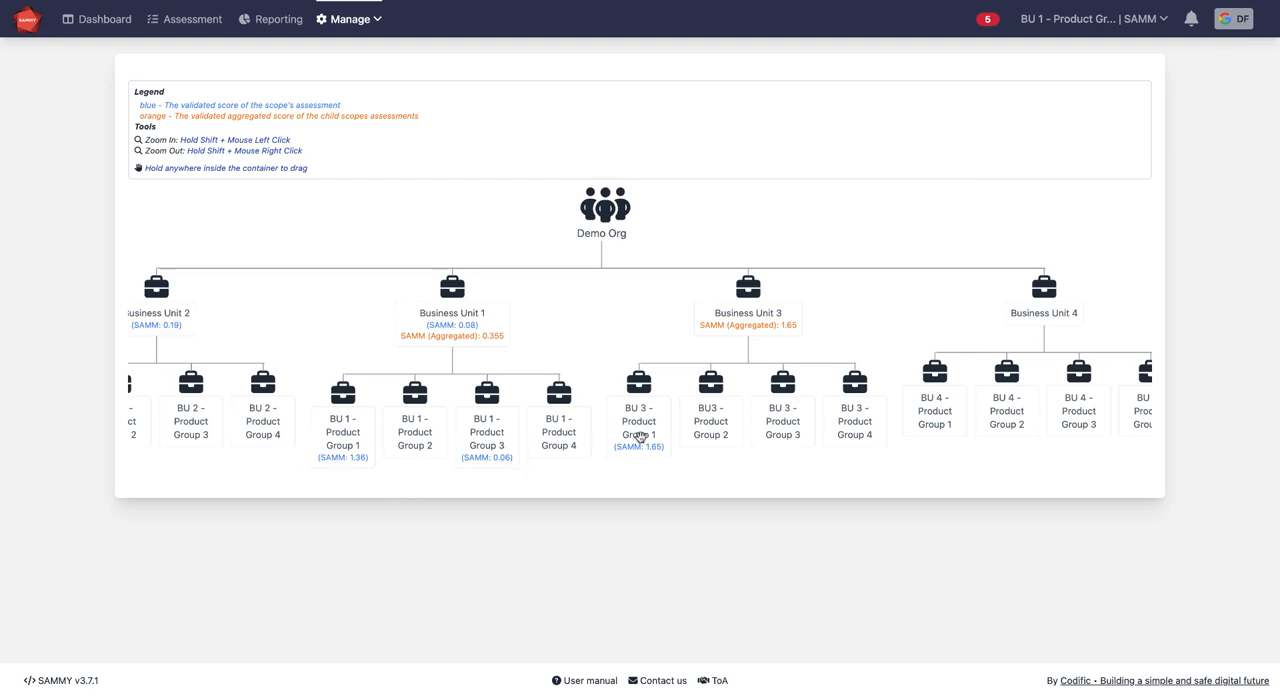
mouse_move(752, 436)
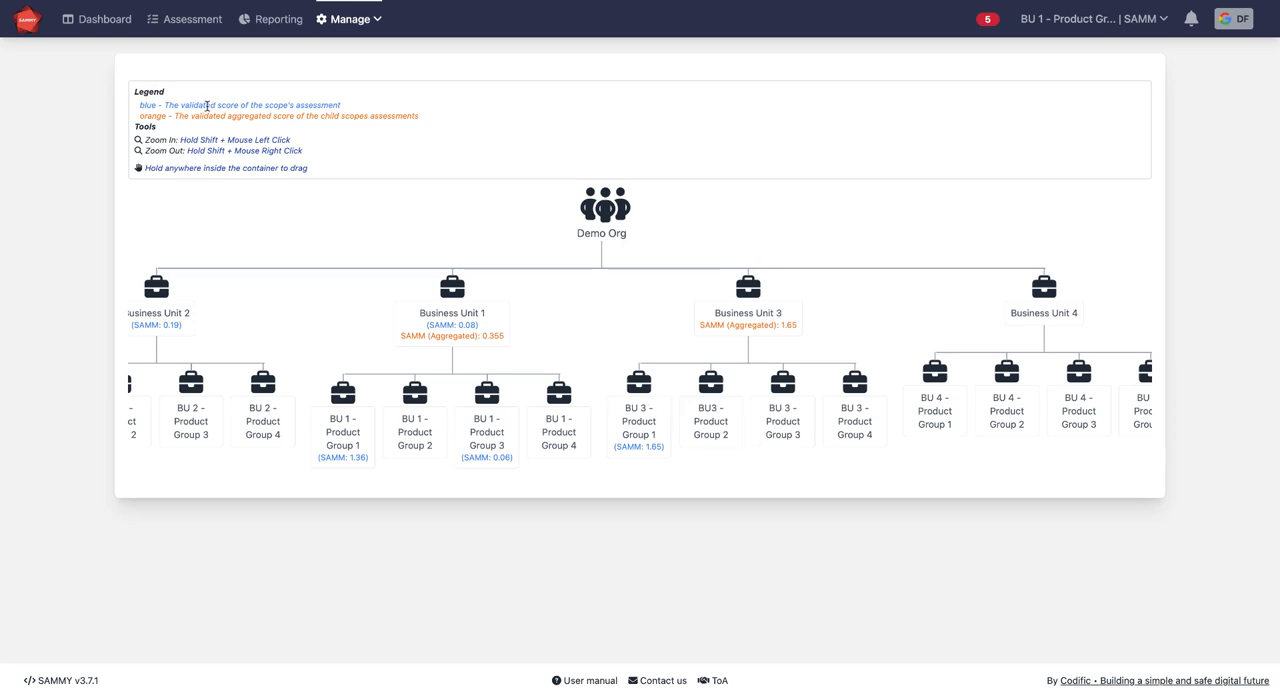
mouse_move(424, 480)
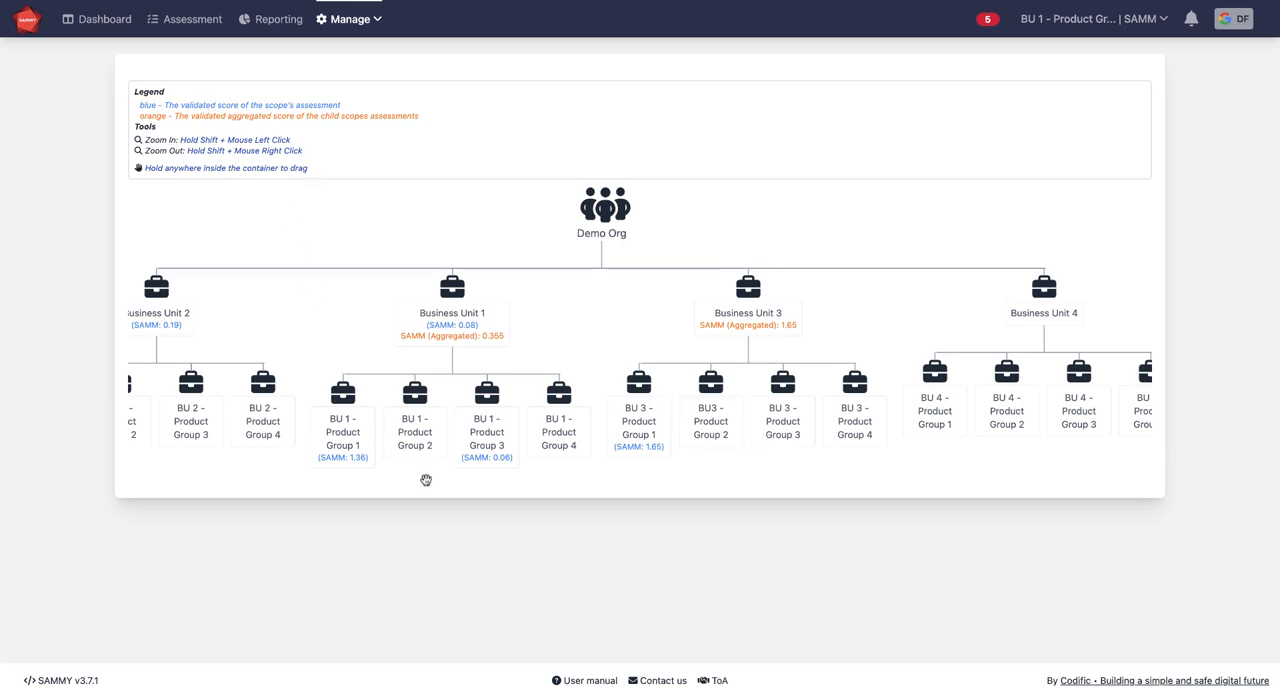
mouse_move(296, 308)
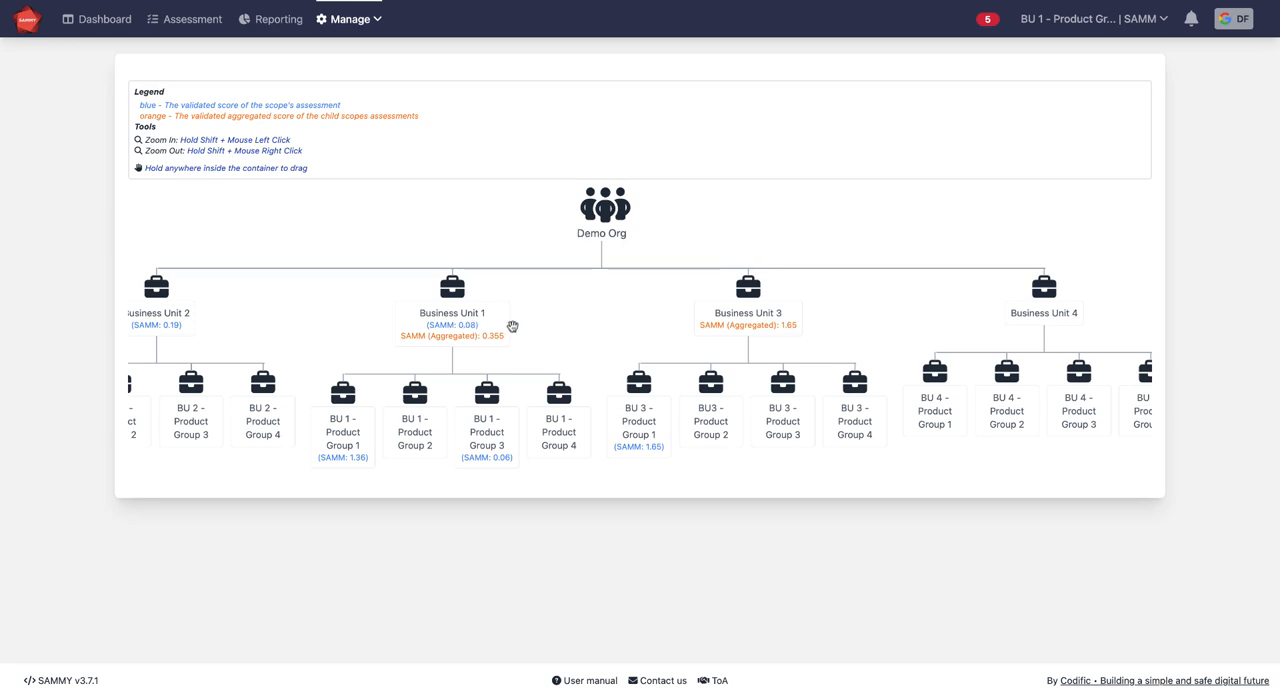
mouse_move(736, 318)
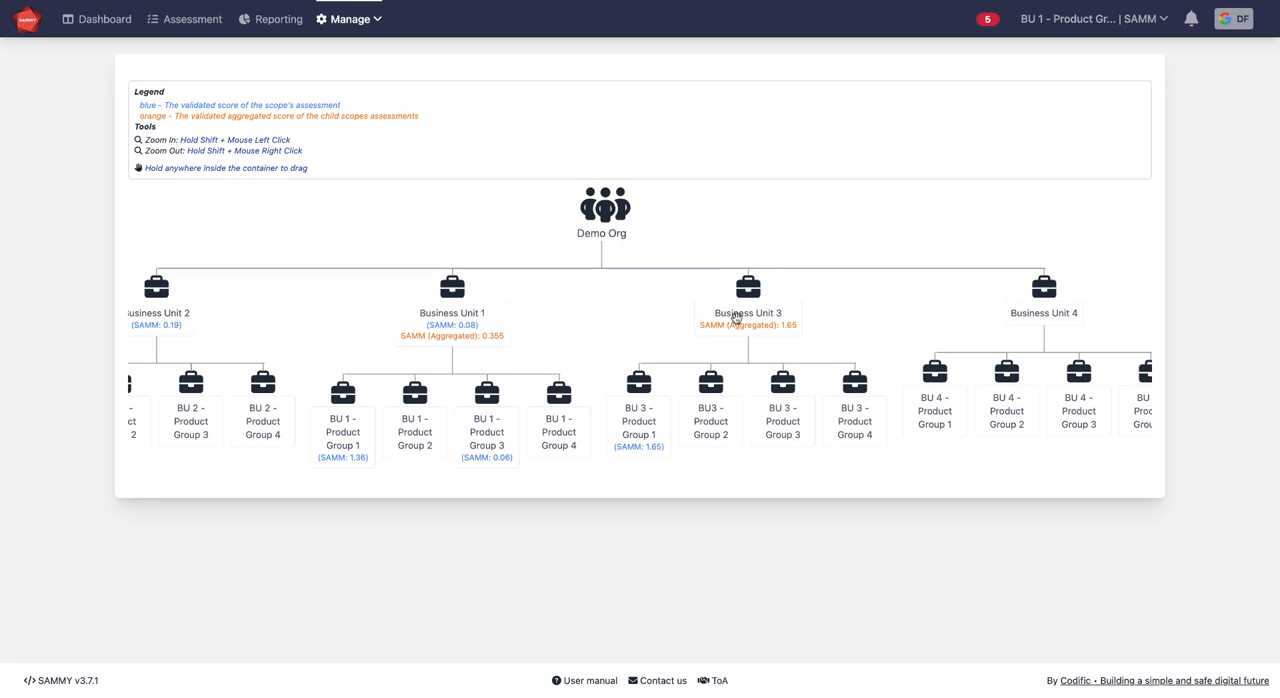
mouse_move(796, 336)
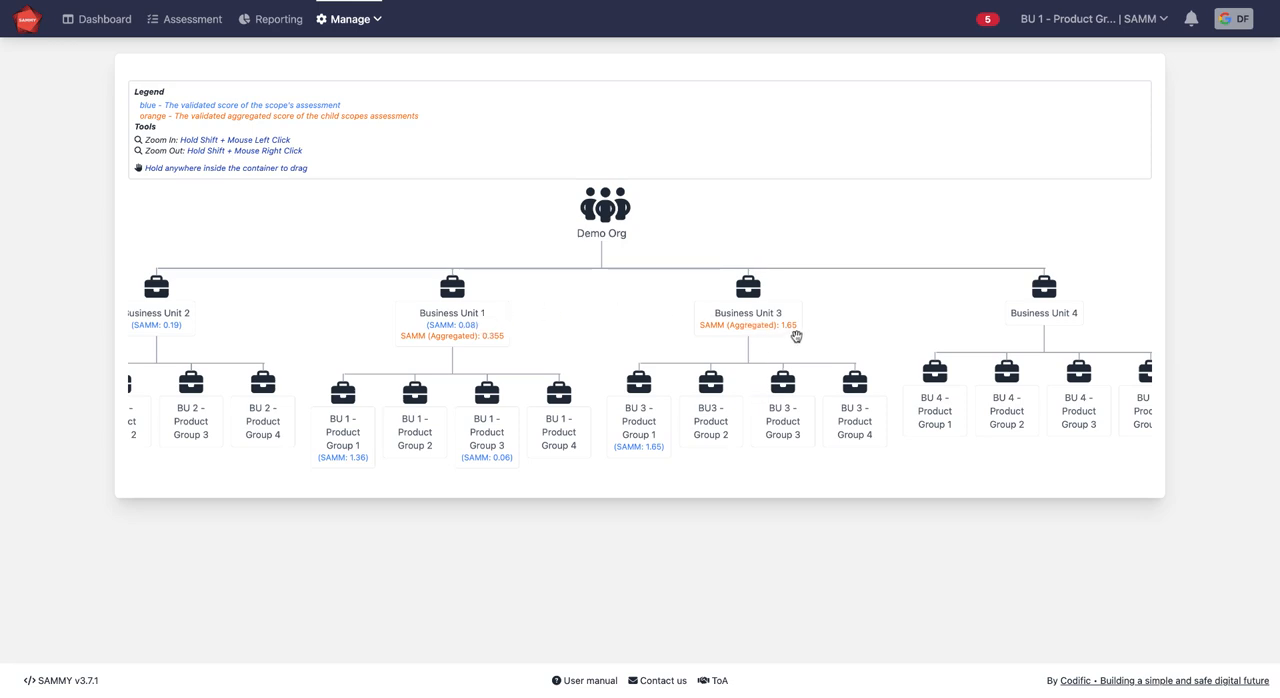
mouse_move(800, 328)
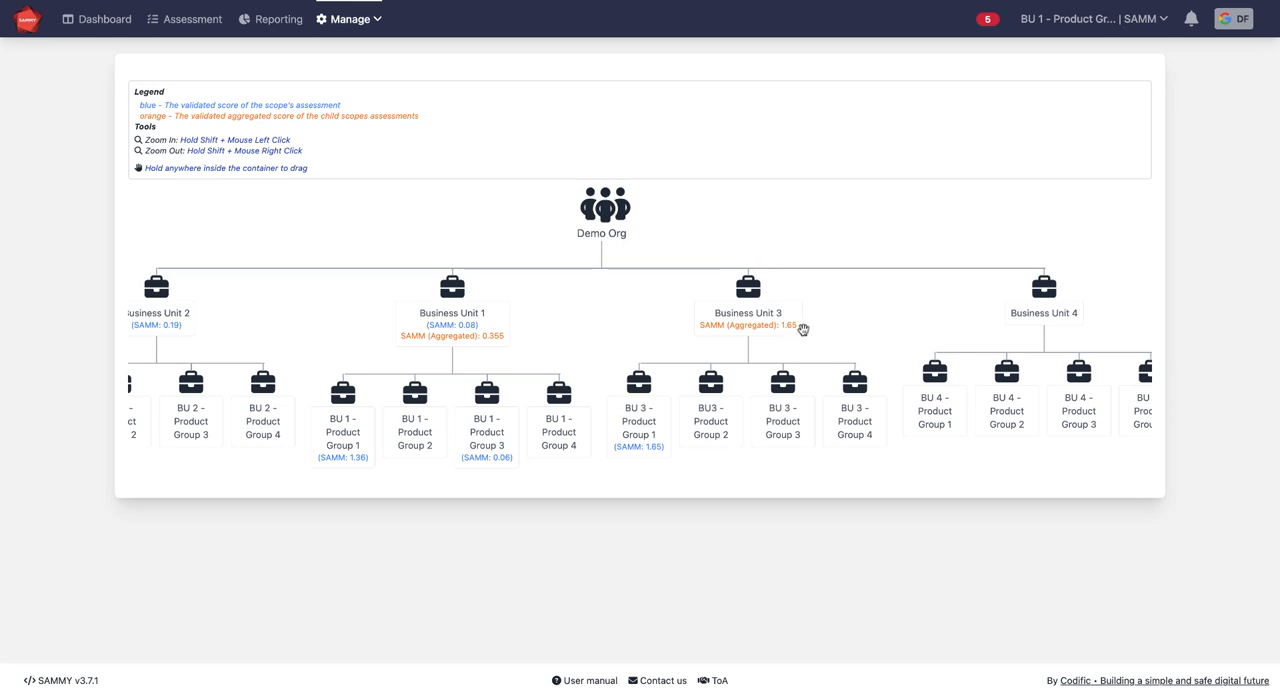
mouse_move(650, 414)
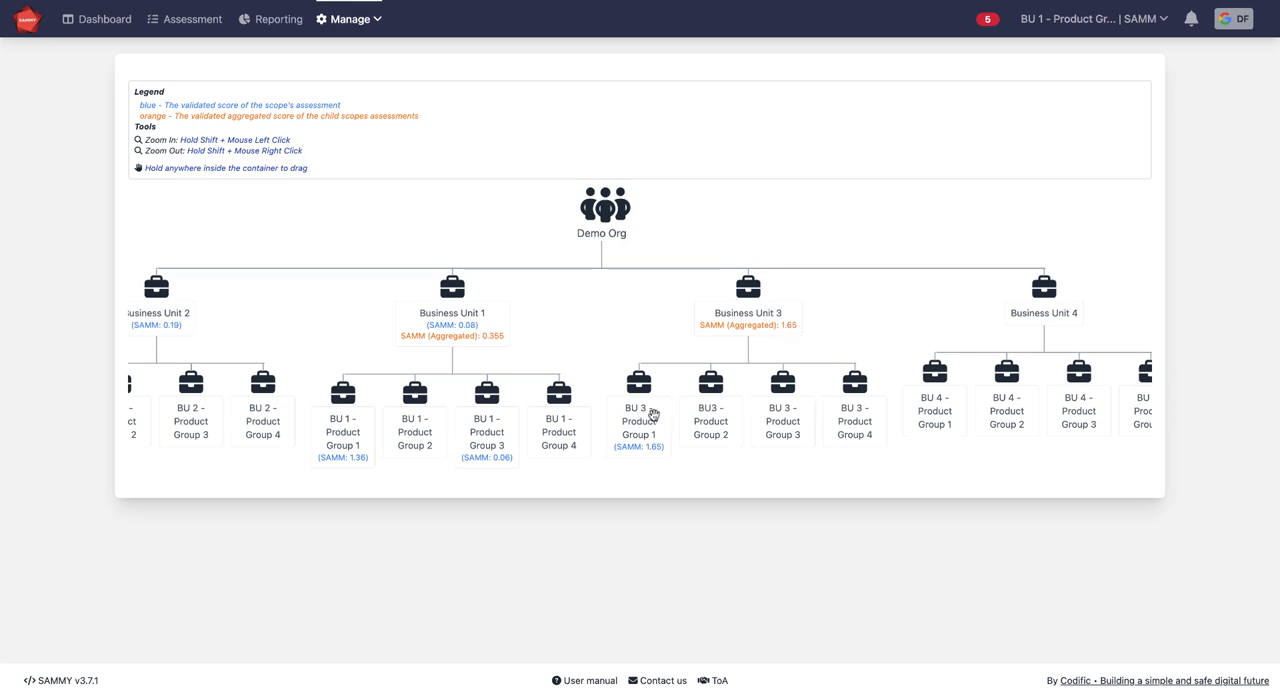
mouse_move(520, 436)
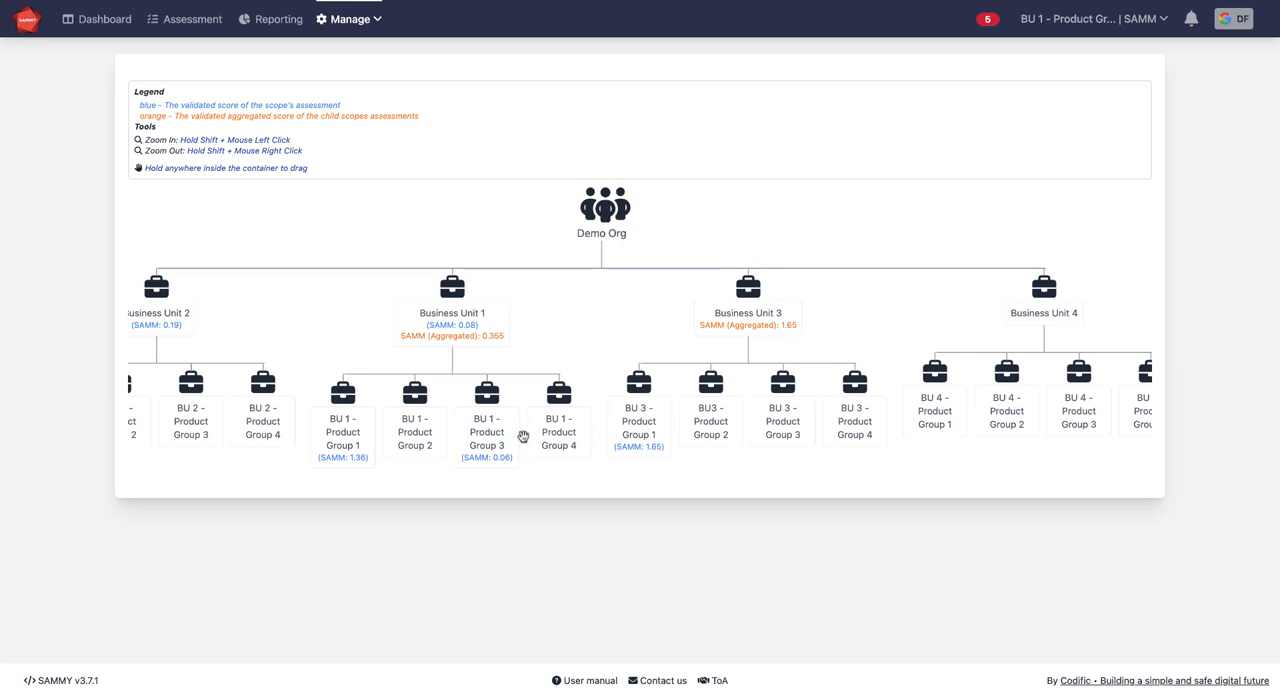